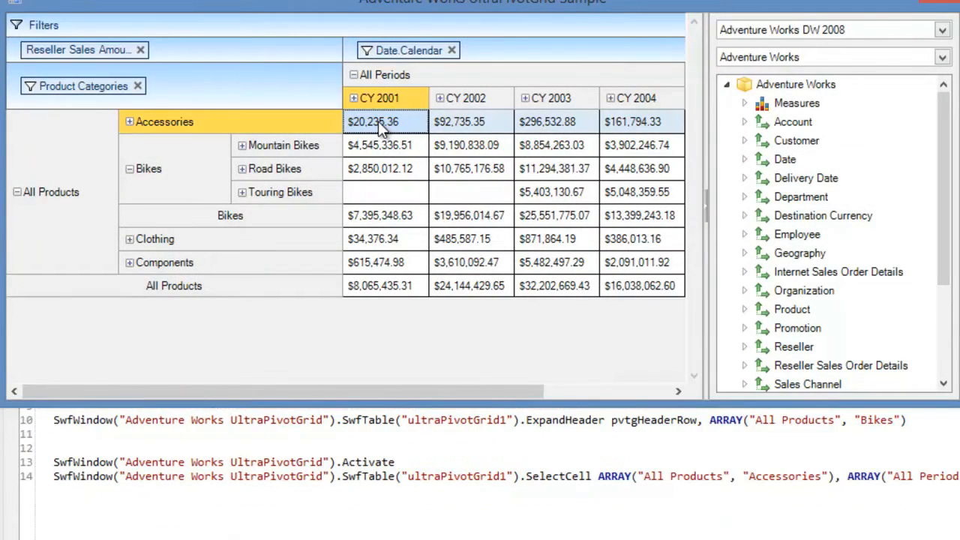
- Expand Measures > Reseller Sales and toggle the Accessories category in the Product Categories filter
left_click(744, 103)
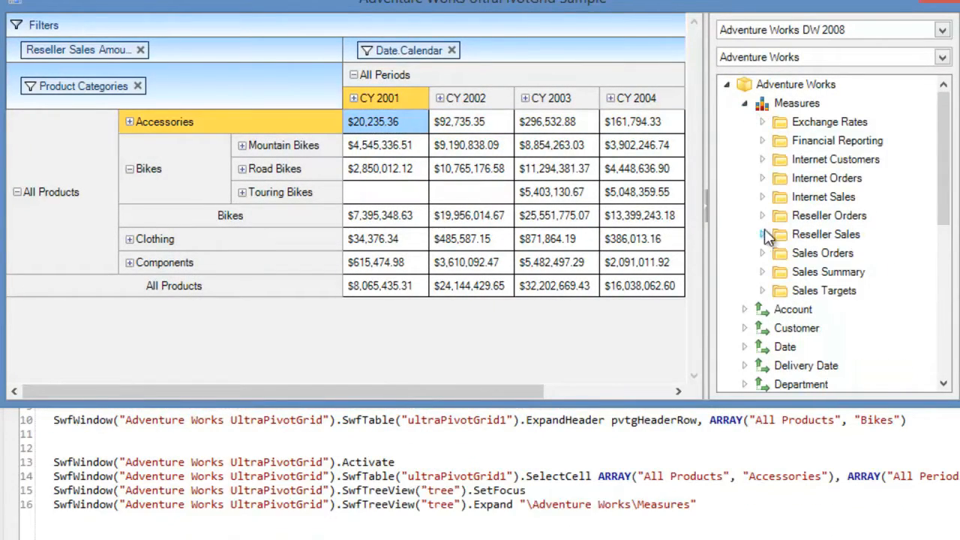
left_click(762, 234)
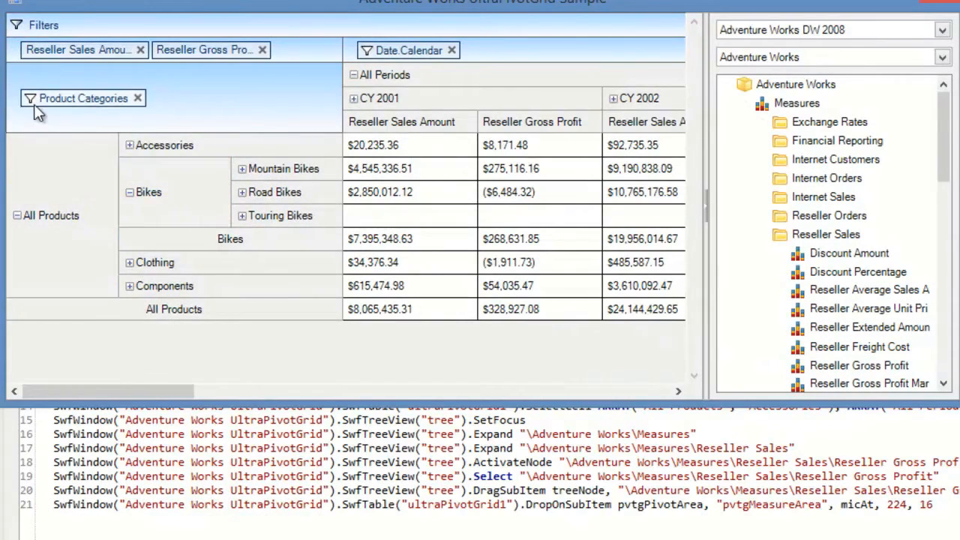
left_click(30, 98)
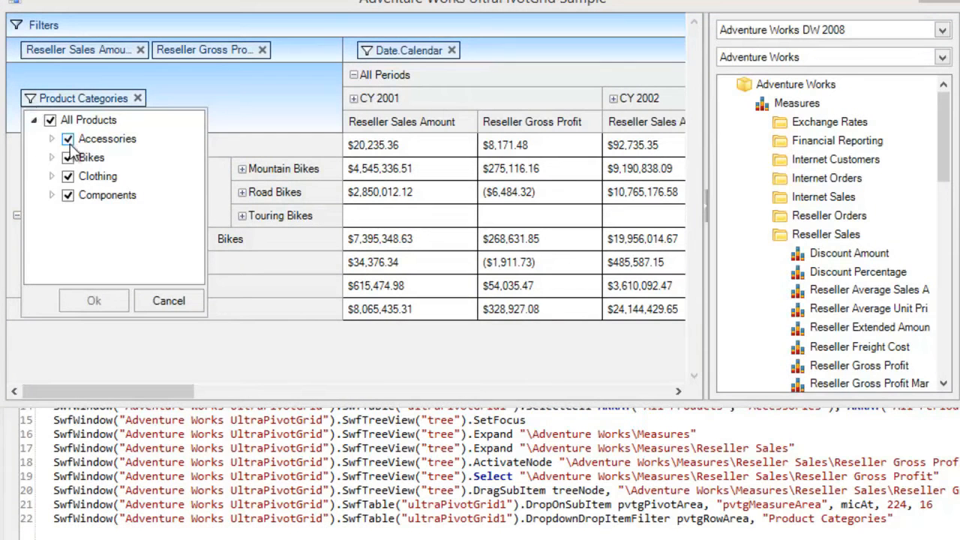
left_click(67, 139)
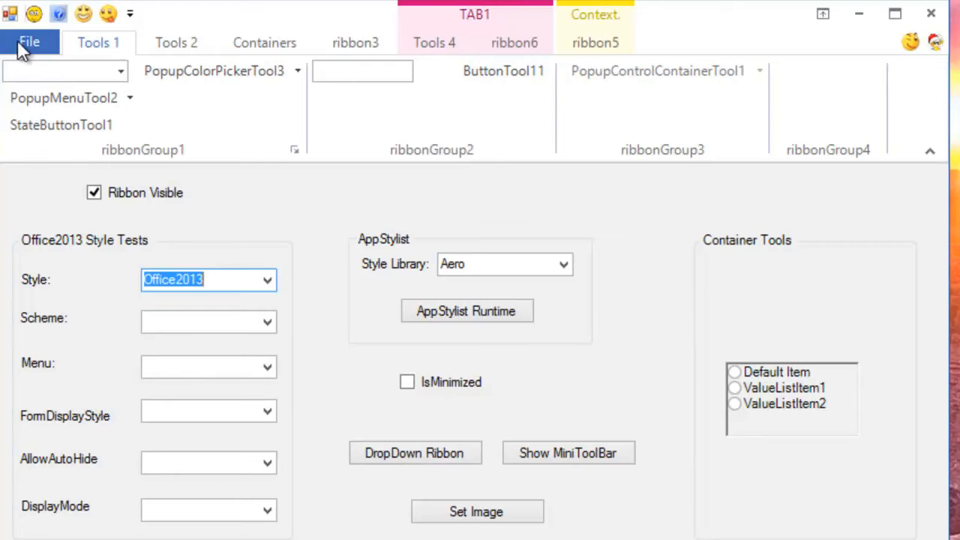
- Open the ribbon sample's file area to close it
left_click(28, 41)
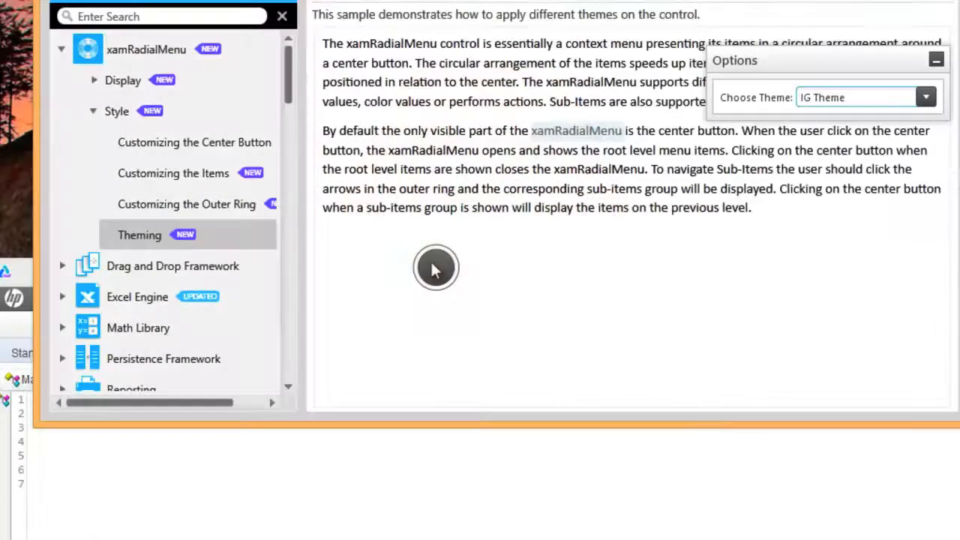
- Use the radial menu to set font size 22 and the Tahoma font
left_click(436, 268)
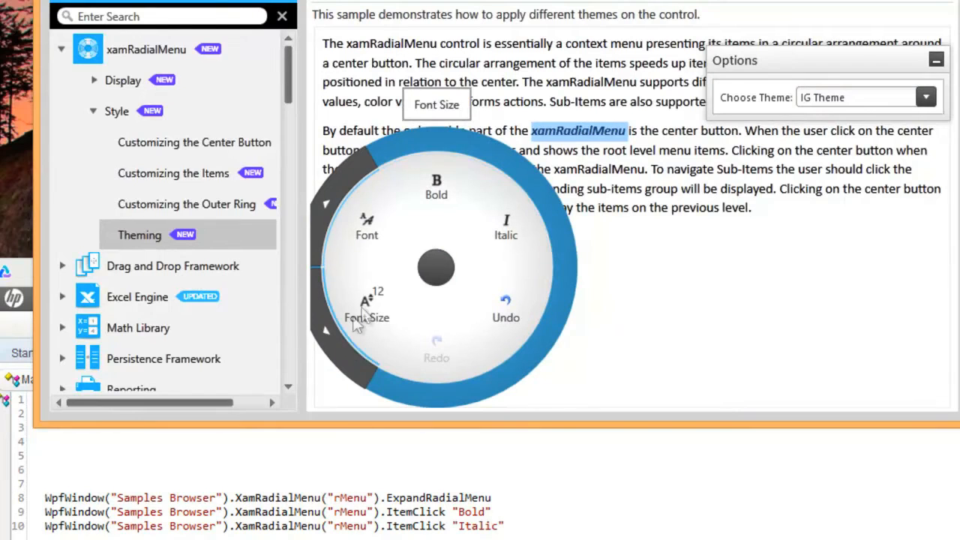
left_click(366, 308)
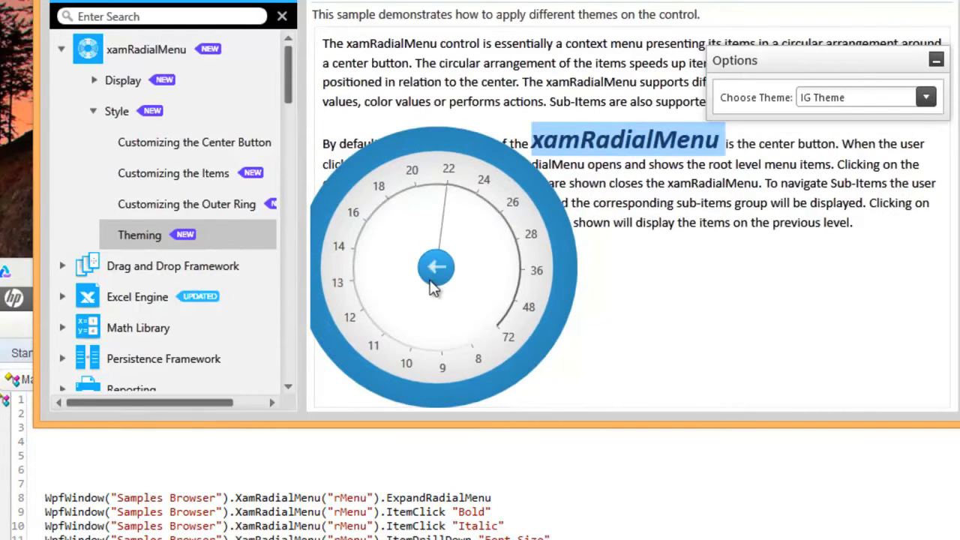
left_click(437, 267)
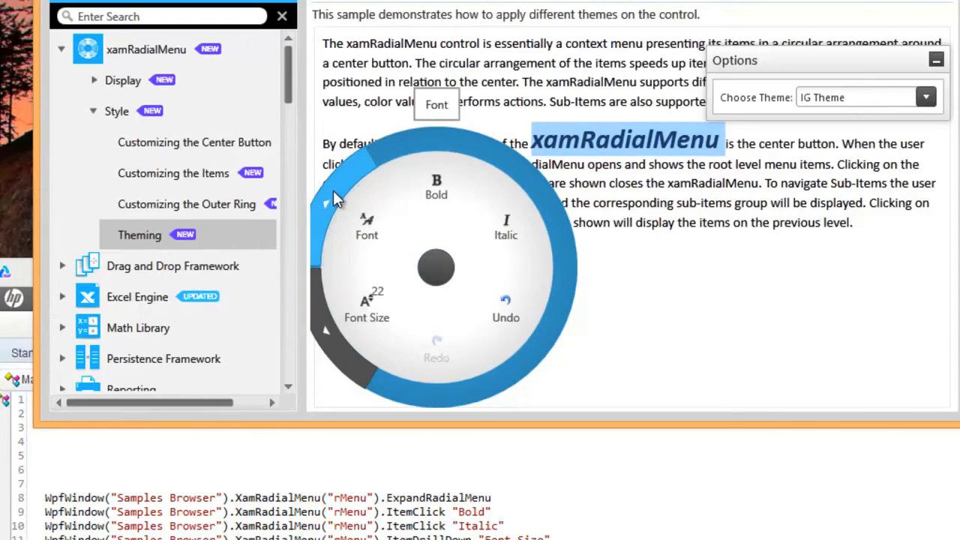
left_click(321, 308)
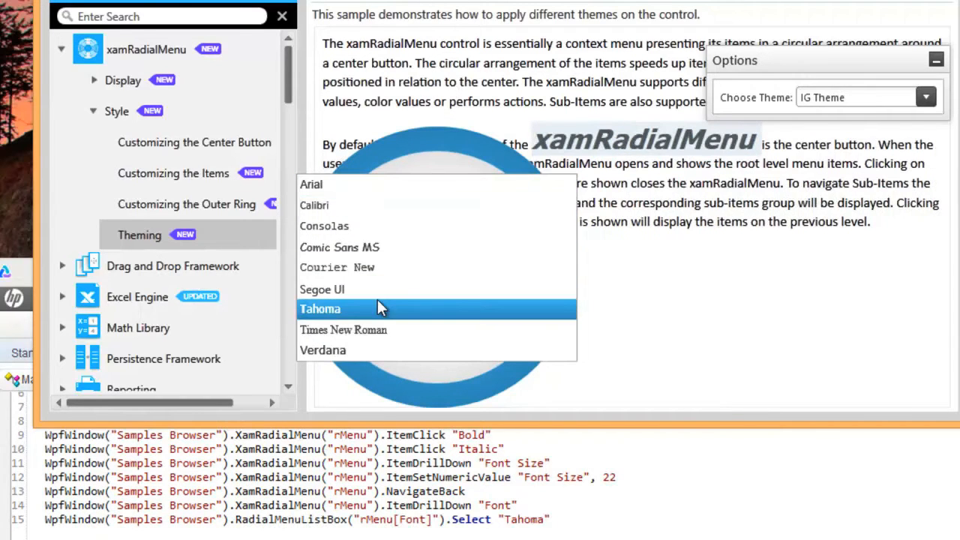
left_click(320, 309)
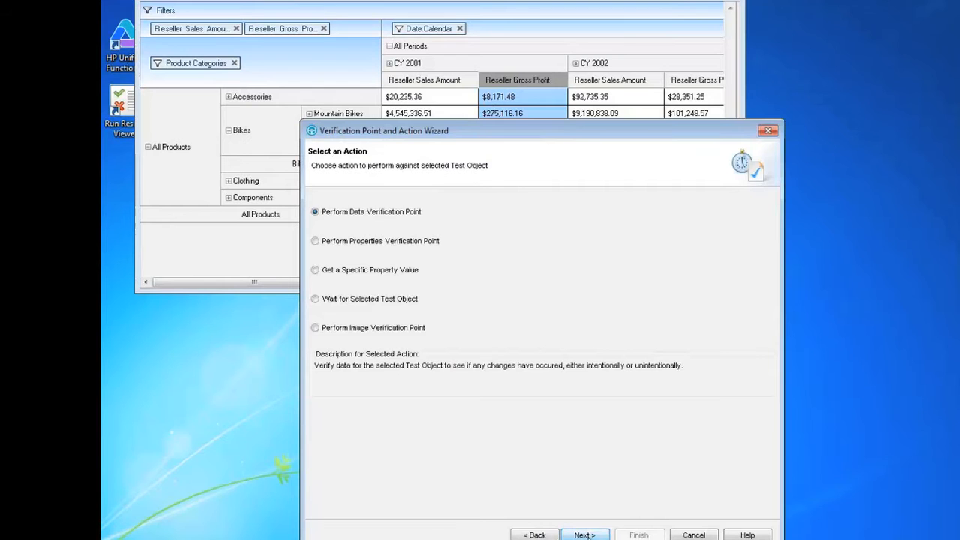
- Advance the data verification wizard and select CY 2001's Reseller Sales Amount entry
left_click(584, 535)
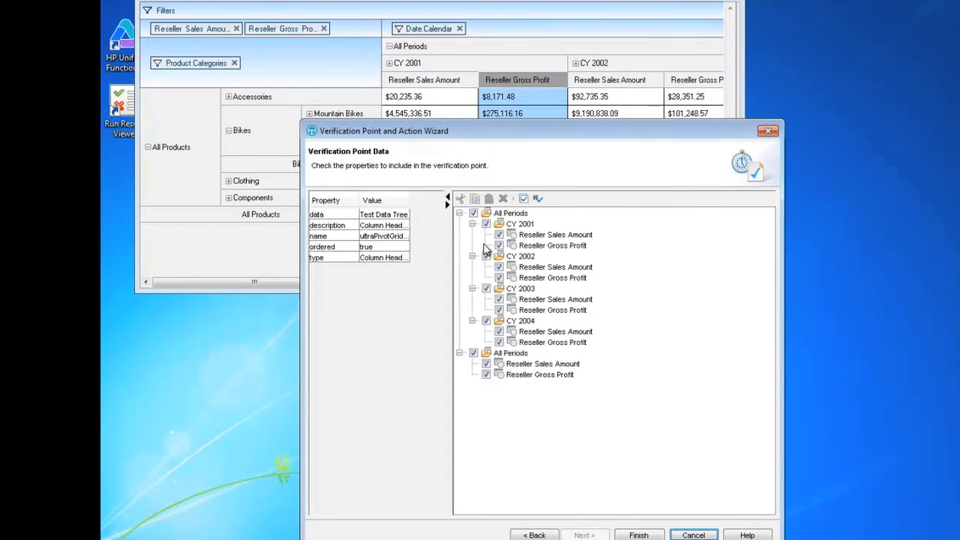
left_click(555, 234)
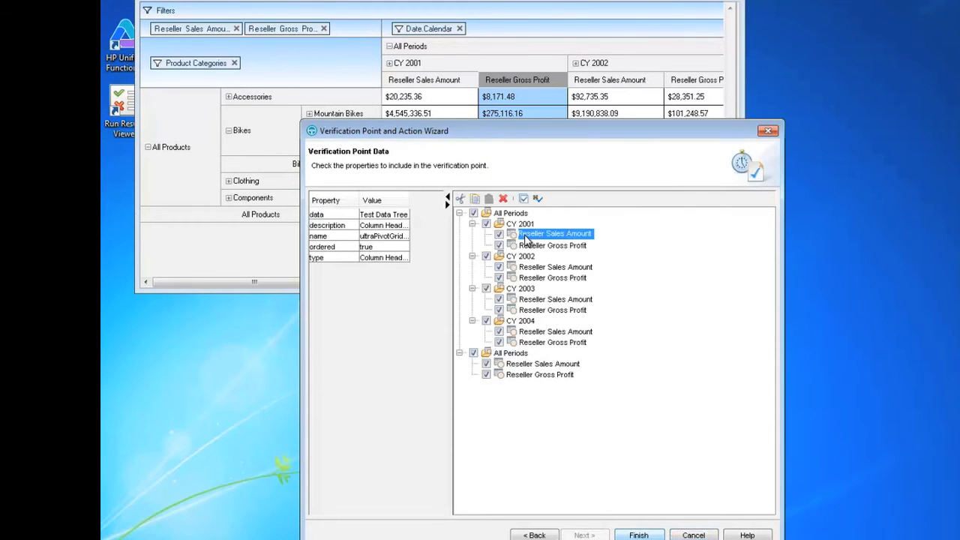